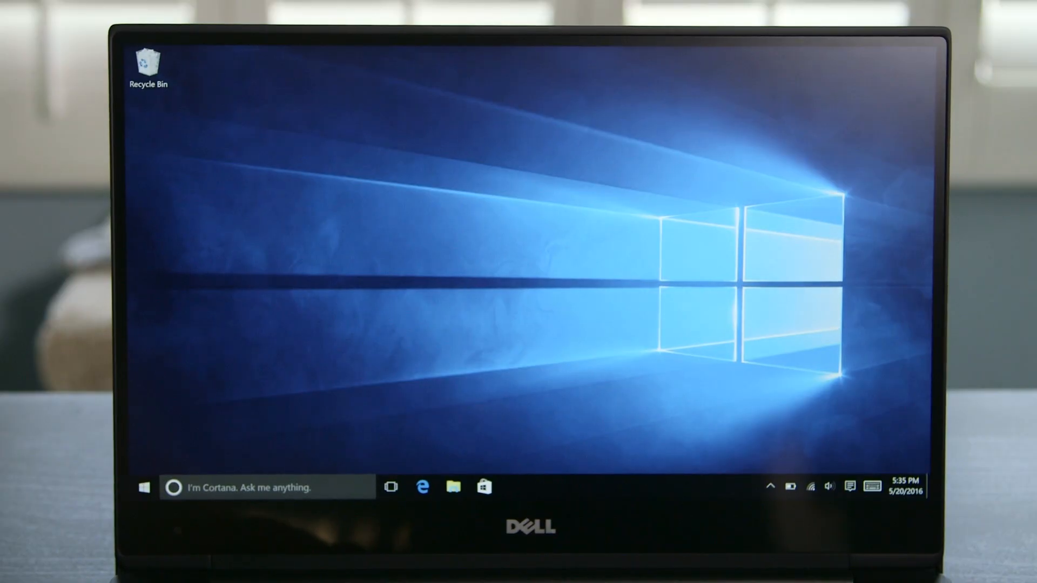
Browse a website in Edge, then view Task Manager's Memory usage, about 2 of 8 GB.
click(144, 487)
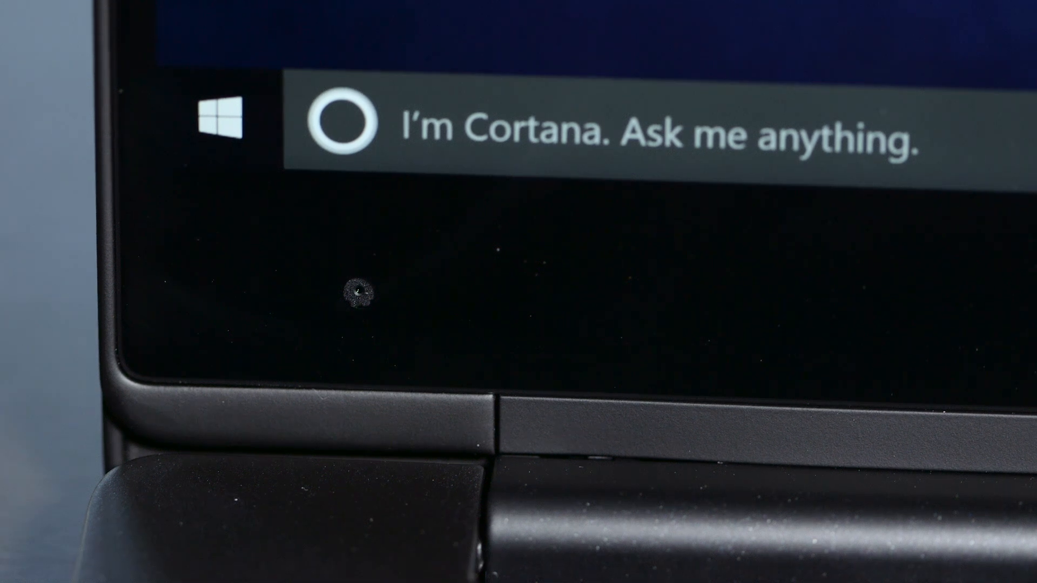
click(289, 454)
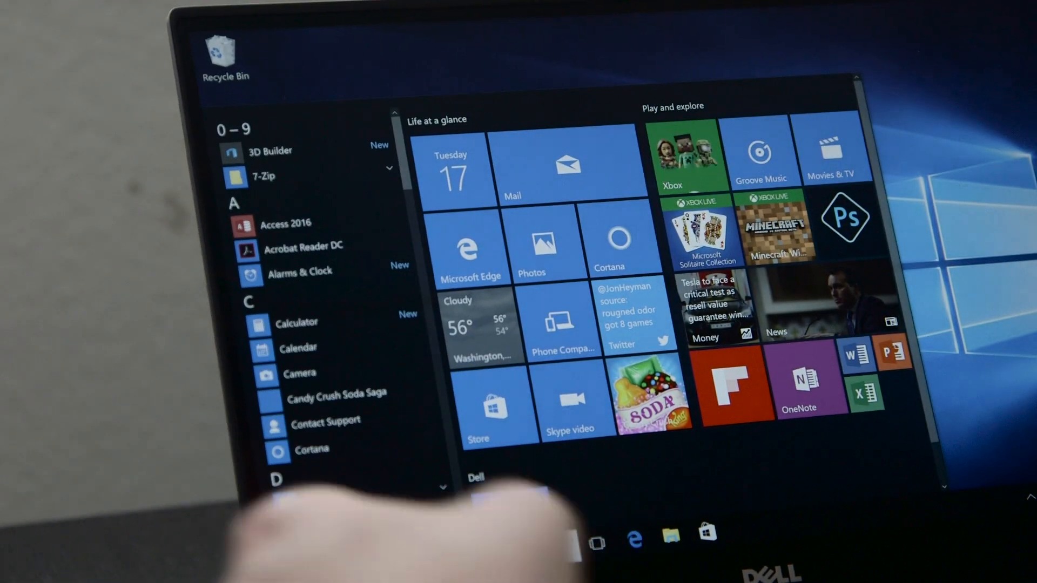
scroll(down, 3)
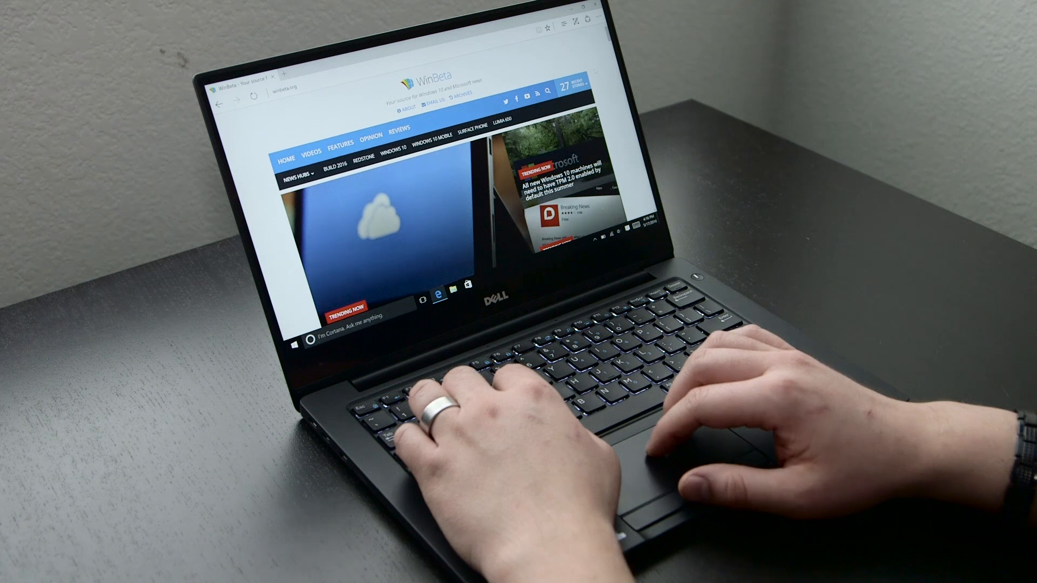
scroll(down, 3)
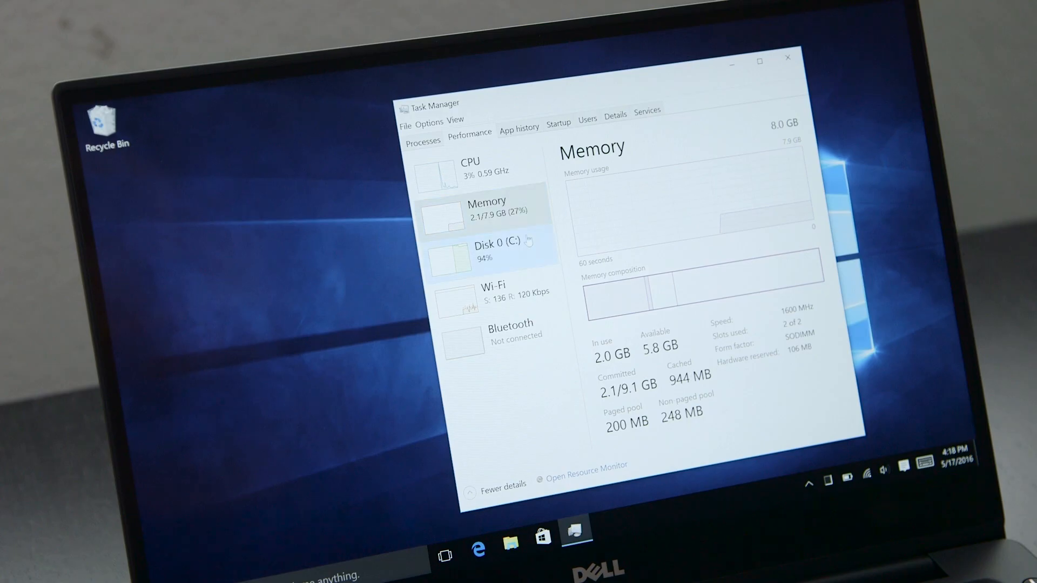
click(493, 247)
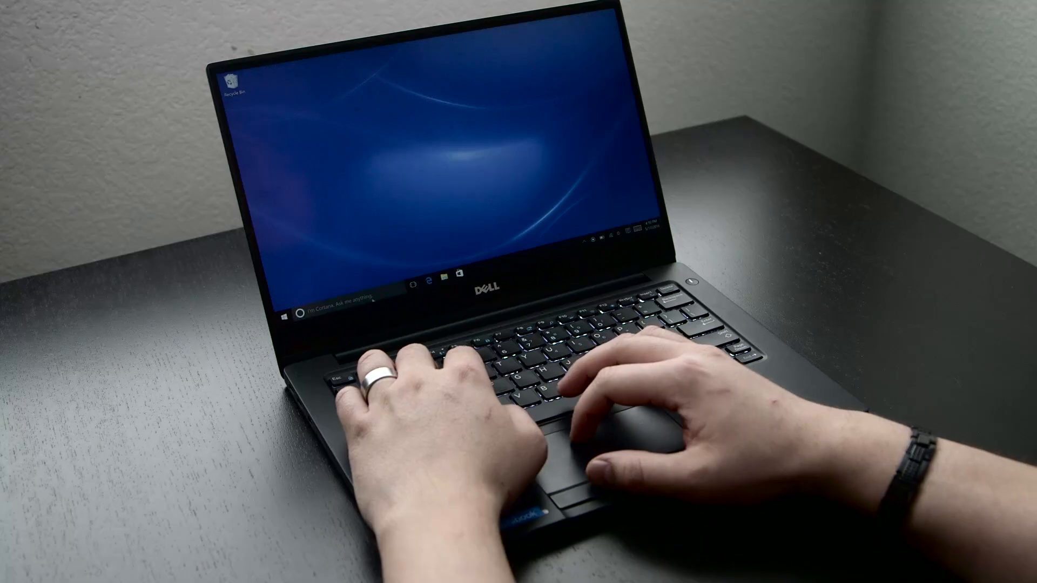
Scroll the Dell Wireless Dock page to its WiGig speed and dual-display highlights.
click(431, 273)
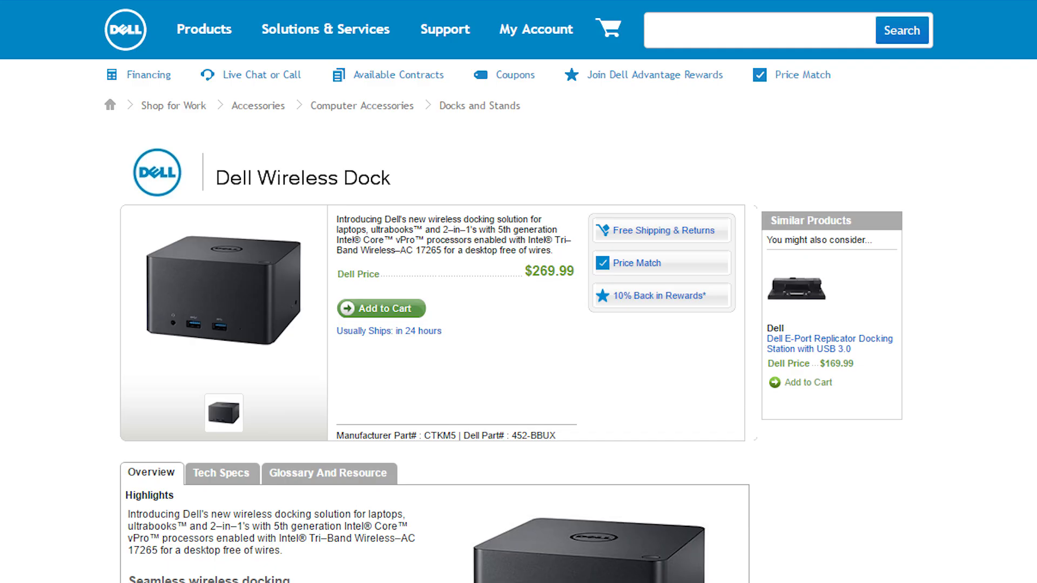
scroll(down, 3)
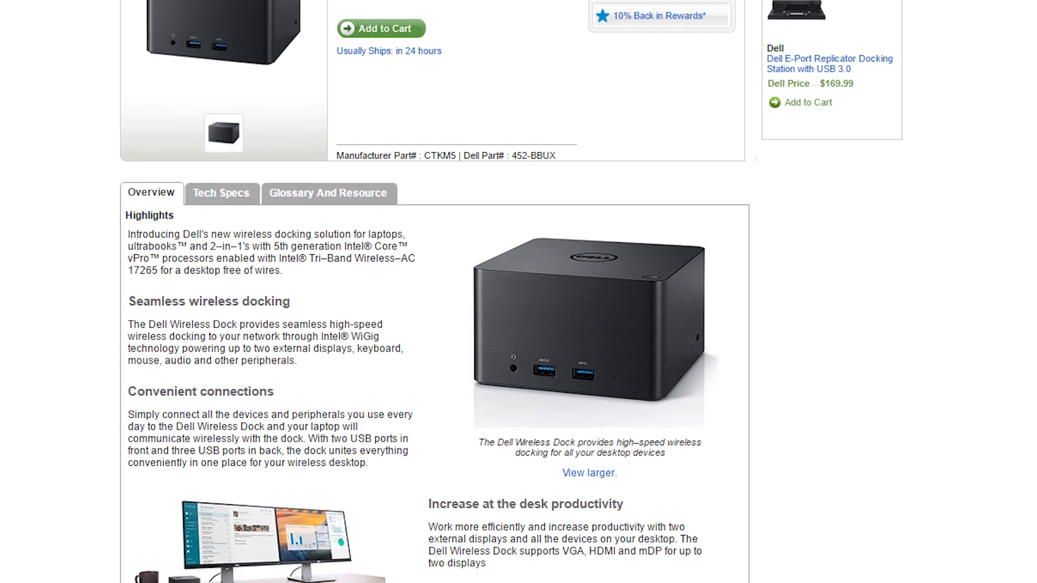
scroll(down, 3)
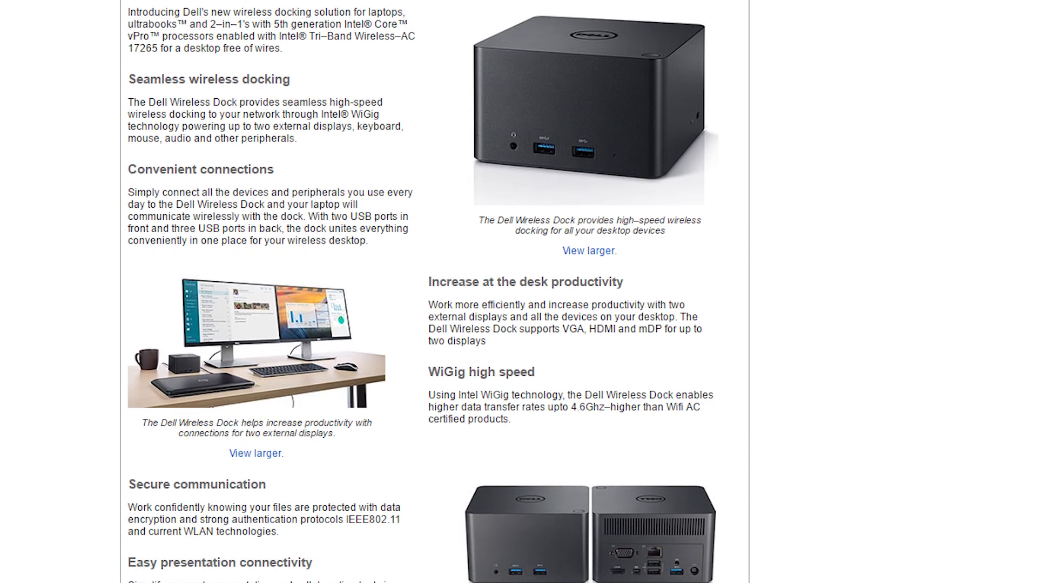